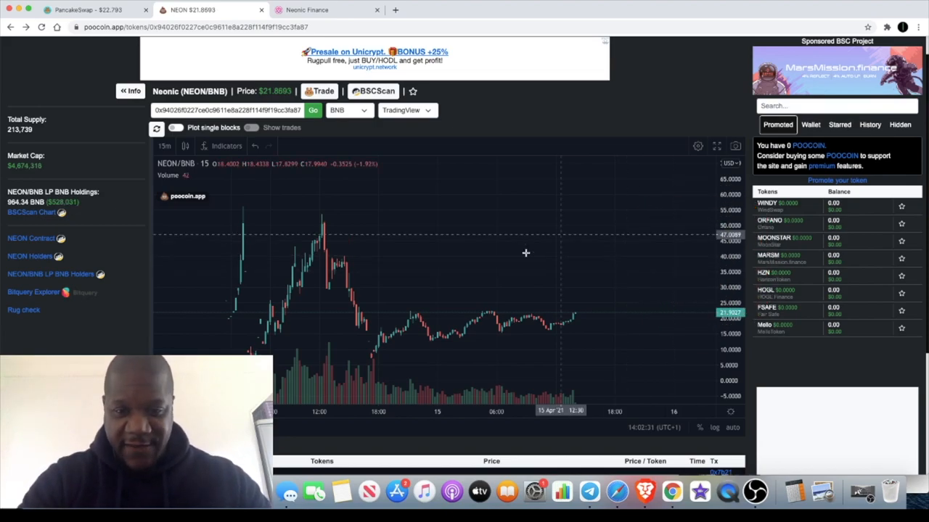
{"action": "mouse_move", "coordinate": [479, 301]}
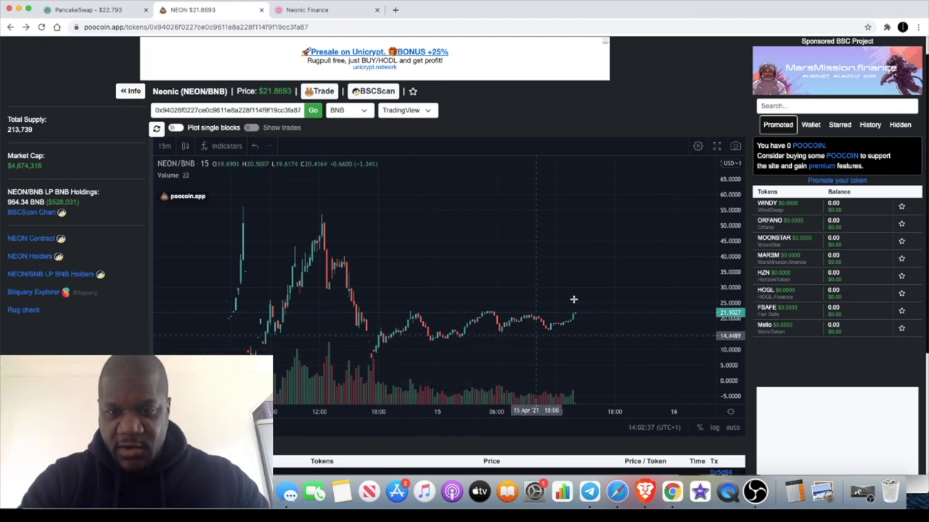
{"action": "mouse_move", "coordinate": [486, 311]}
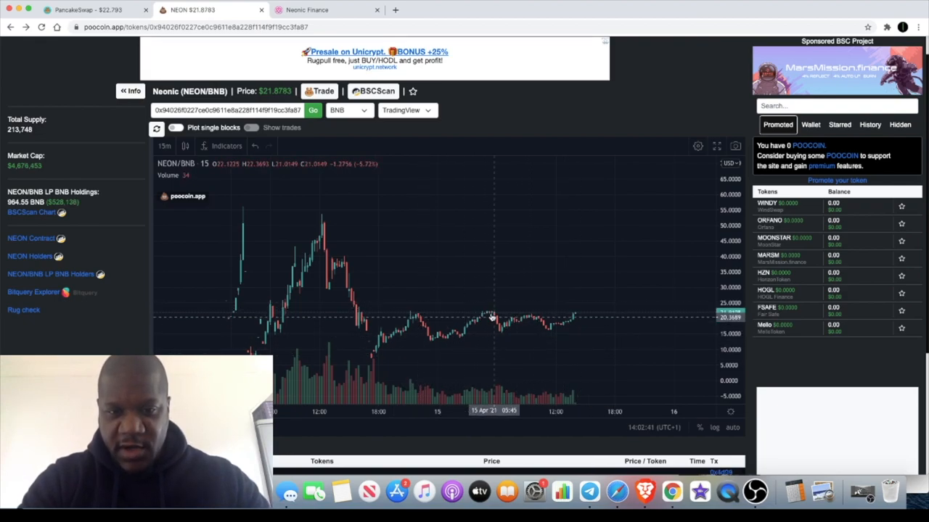
{"action": "mouse_move", "coordinate": [577, 296]}
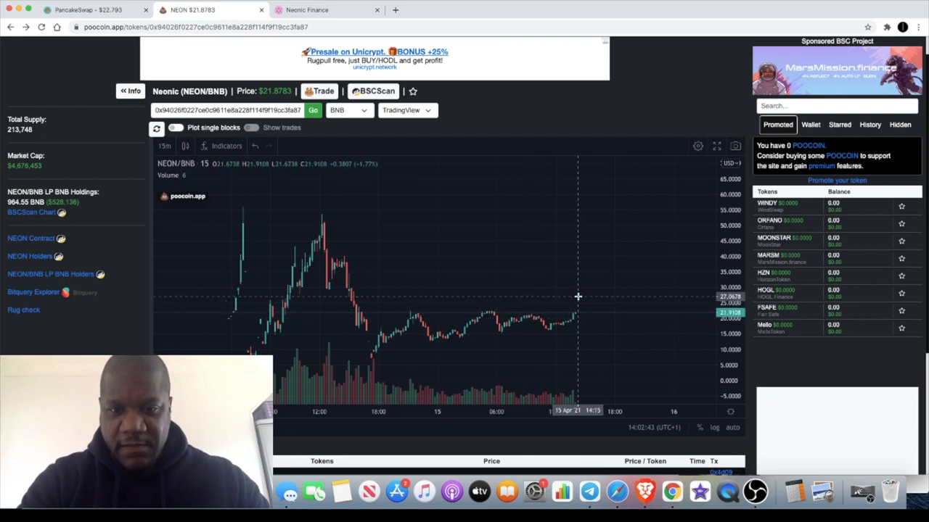
Step: Glance at the Neonic Finance farms page, then review the NEON chart and stats further down on PooCoin
{"action": "left_click", "coordinate": [326, 8]}
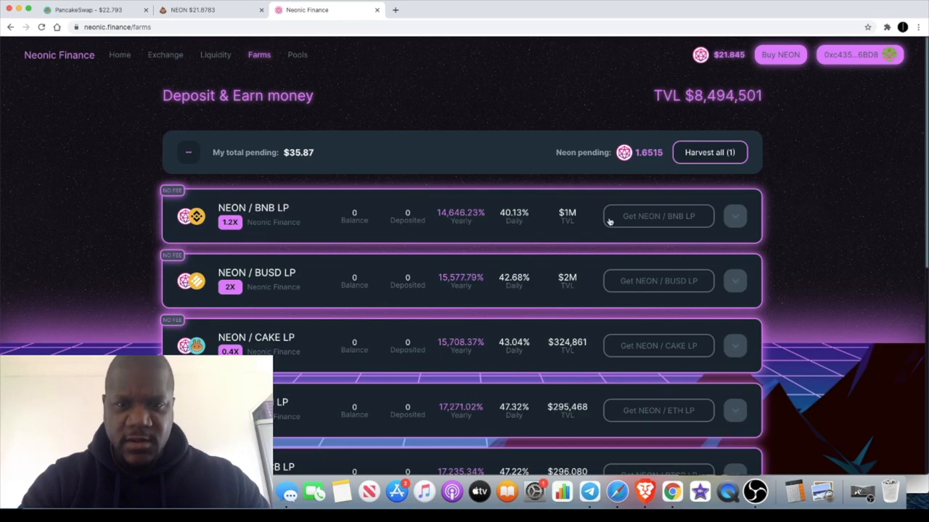
{"action": "left_click", "coordinate": [210, 9]}
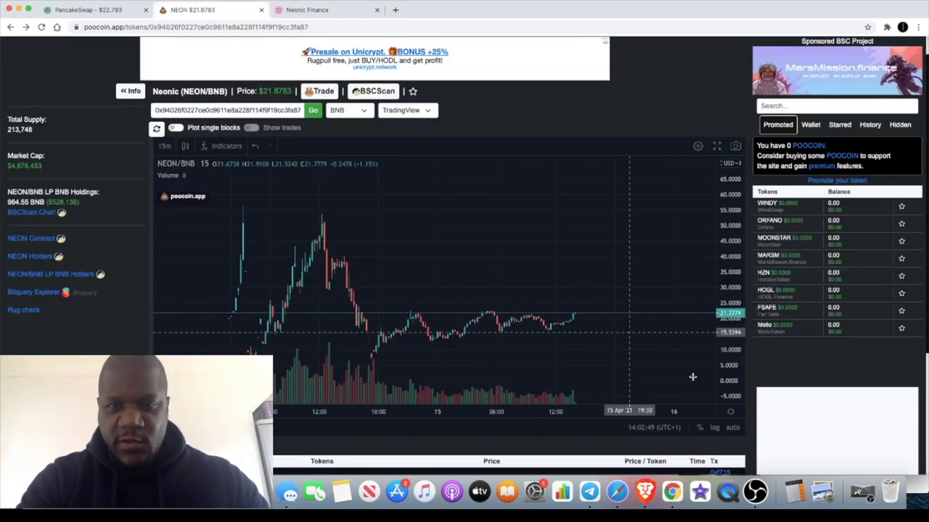
{"action": "scroll", "scroll_direction": "down", "scroll_amount": 3}
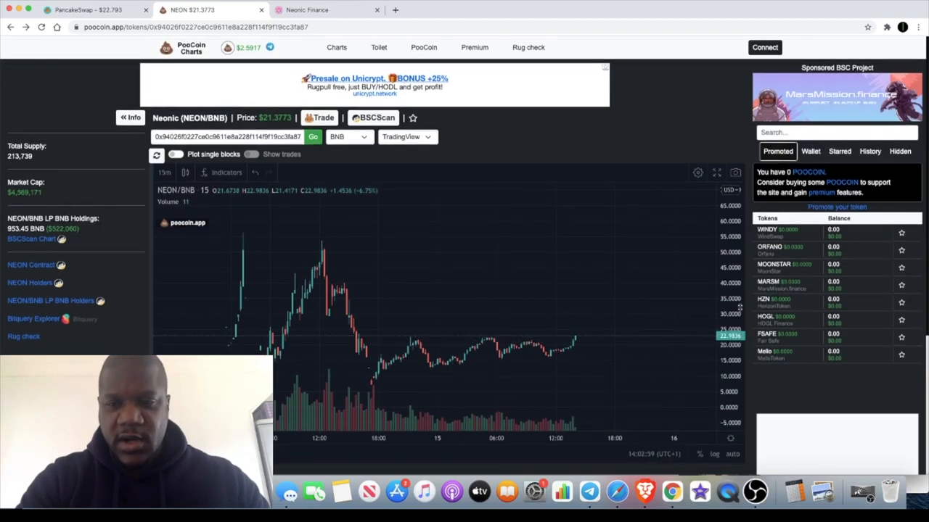
{"action": "scroll", "scroll_direction": "down", "scroll_amount": 3}
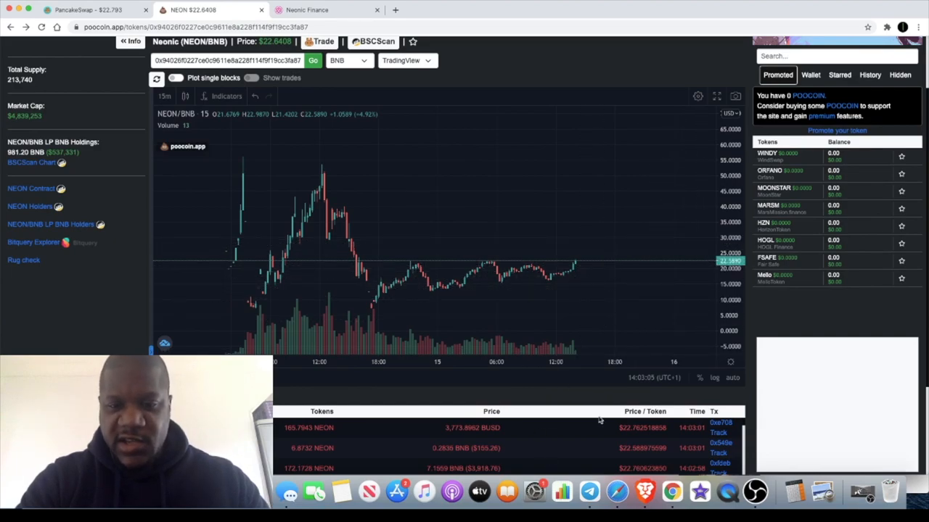
{"action": "scroll", "scroll_direction": "down", "scroll_amount": 3}
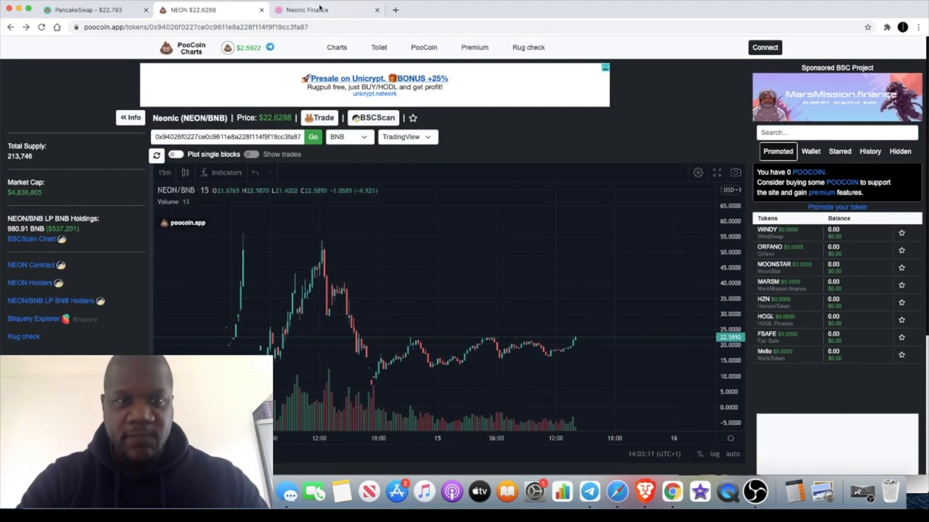
Step: Review the Neonic Finance farms page, scrolling through its NEON LP farms
{"action": "left_click", "coordinate": [307, 8]}
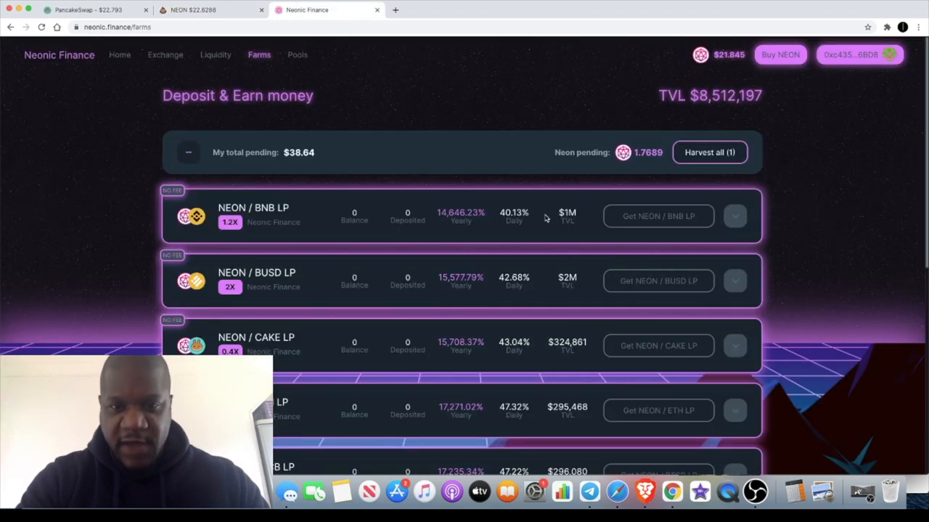
{"action": "scroll", "scroll_direction": "down", "scroll_amount": 3}
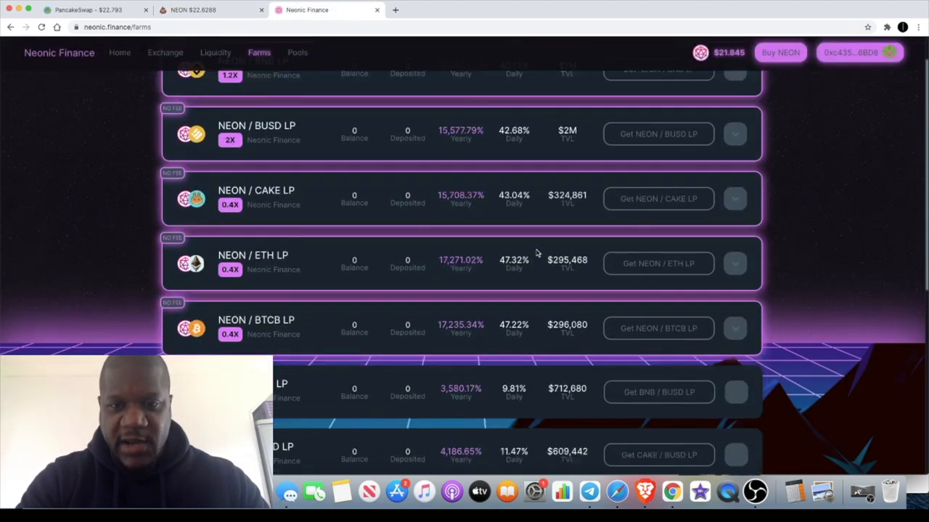
{"action": "scroll", "scroll_direction": "down", "scroll_amount": 3}
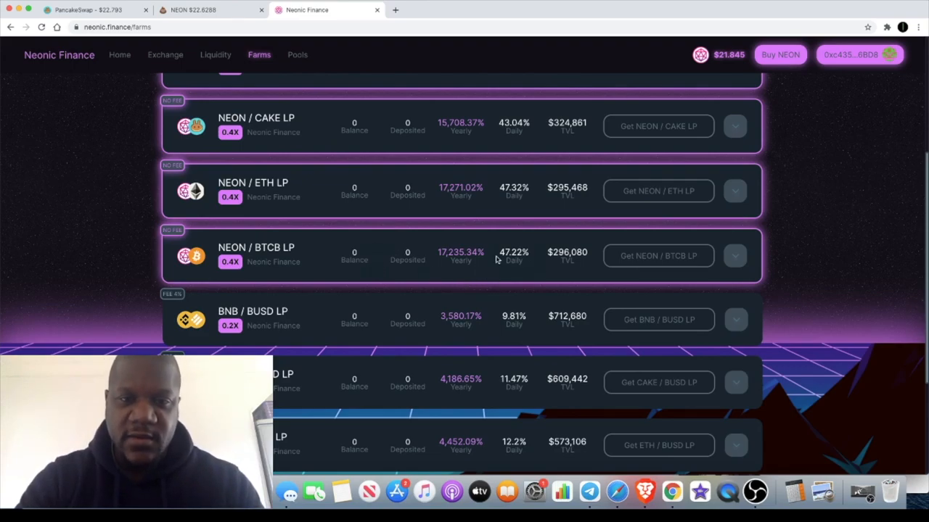
{"action": "mouse_move", "coordinate": [521, 267]}
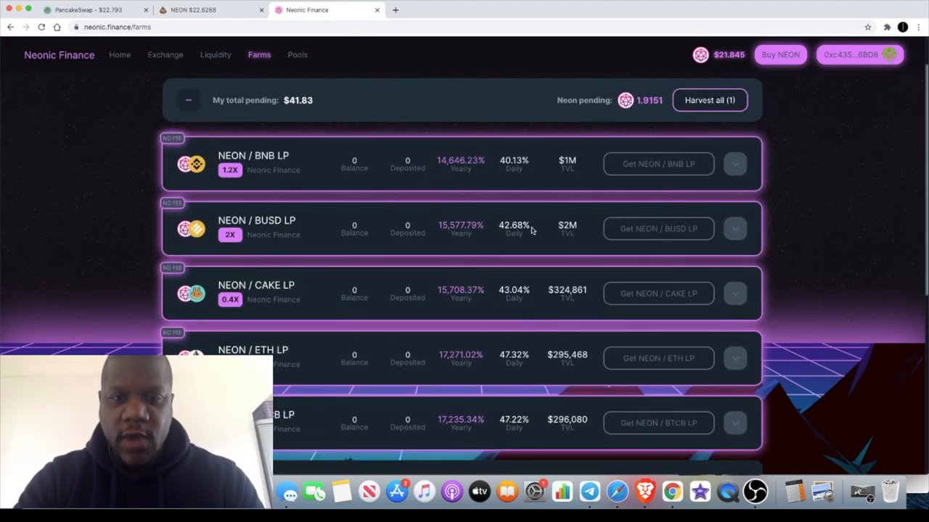
{"action": "scroll", "scroll_direction": "down", "scroll_amount": 3}
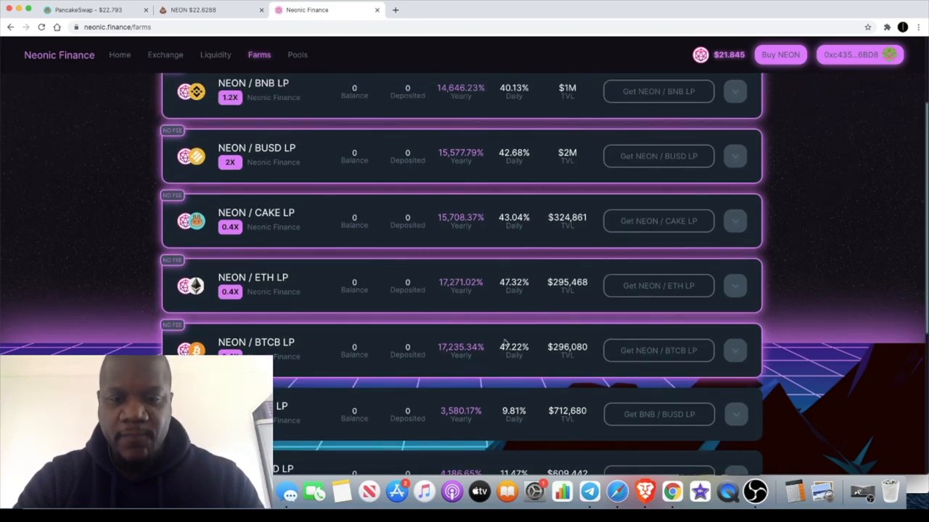
{"action": "mouse_move", "coordinate": [505, 328]}
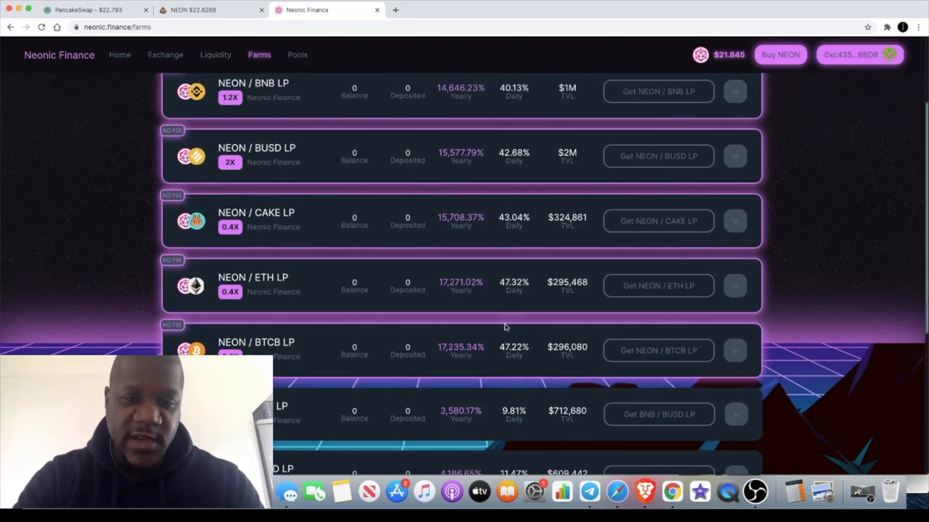
{"action": "scroll", "scroll_direction": "up", "scroll_amount": 3}
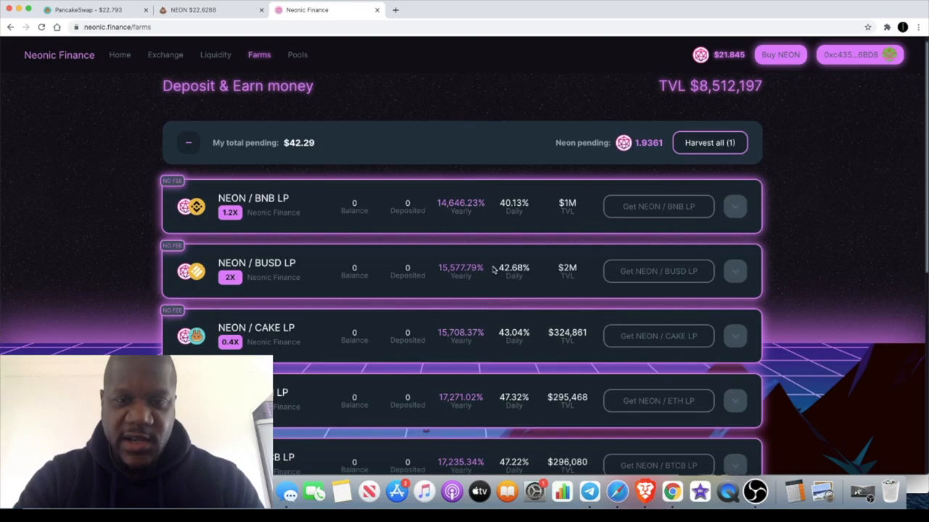
{"action": "scroll", "scroll_direction": "down", "scroll_amount": 3}
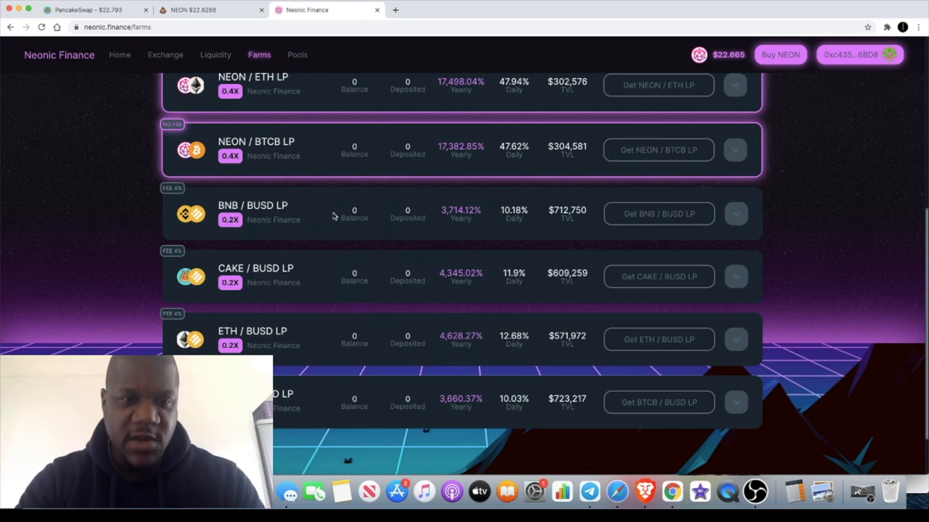
{"action": "scroll", "scroll_direction": "up", "scroll_amount": 3}
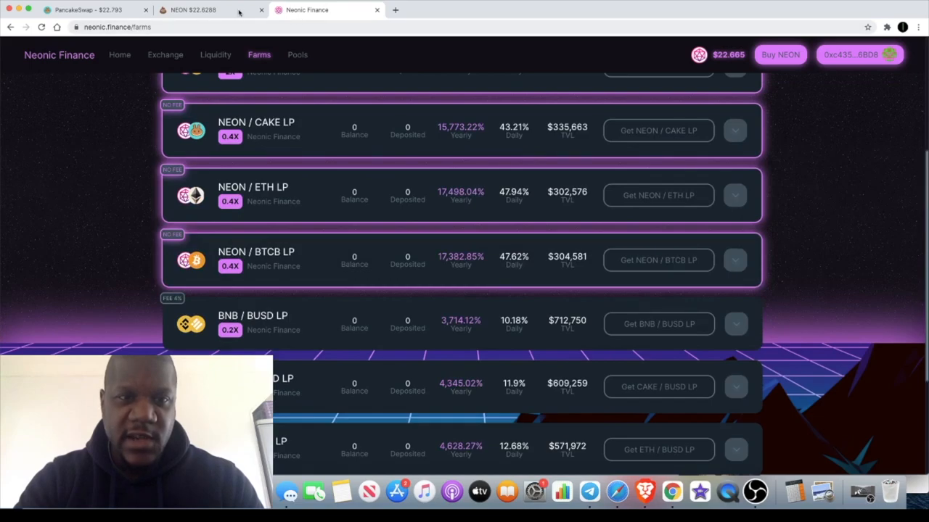
Step: Check the NEON chart once more, then go to Neonic Finance's staking pools page
{"action": "left_click", "coordinate": [196, 9]}
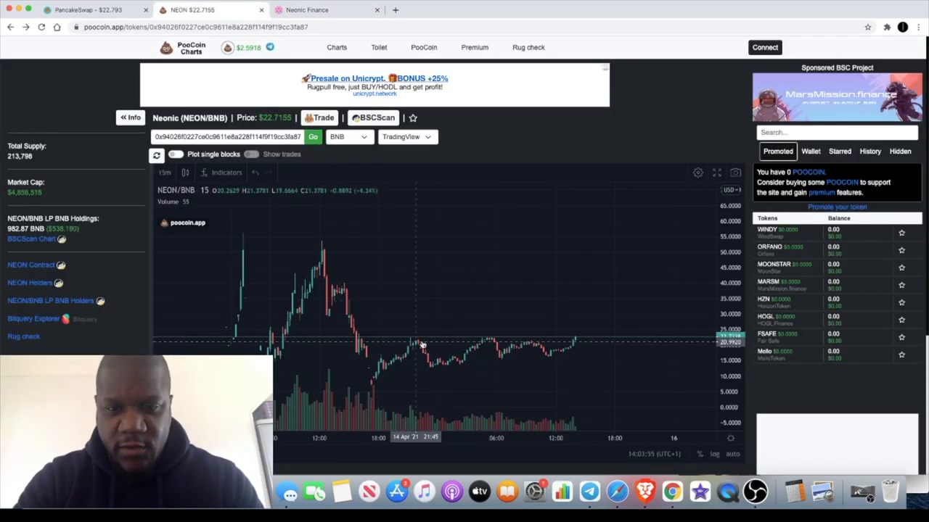
{"action": "mouse_move", "coordinate": [418, 369]}
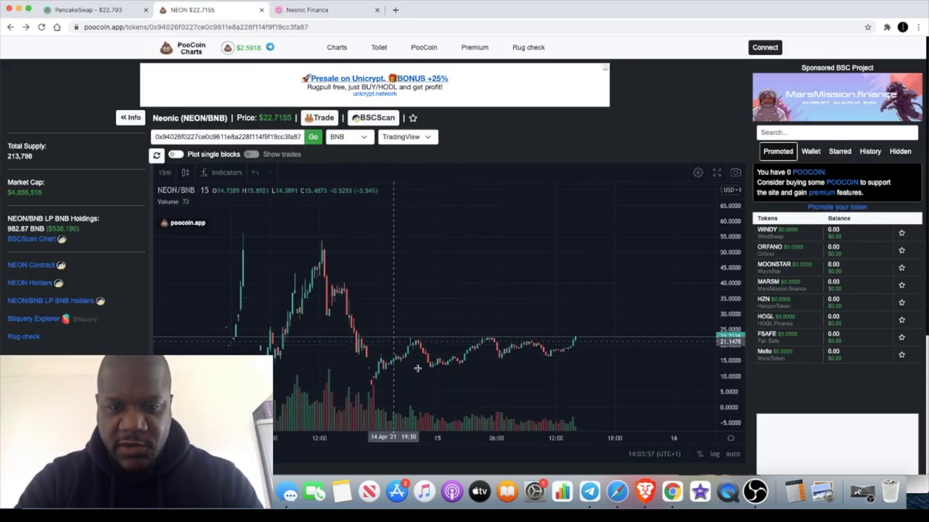
{"action": "mouse_move", "coordinate": [501, 343]}
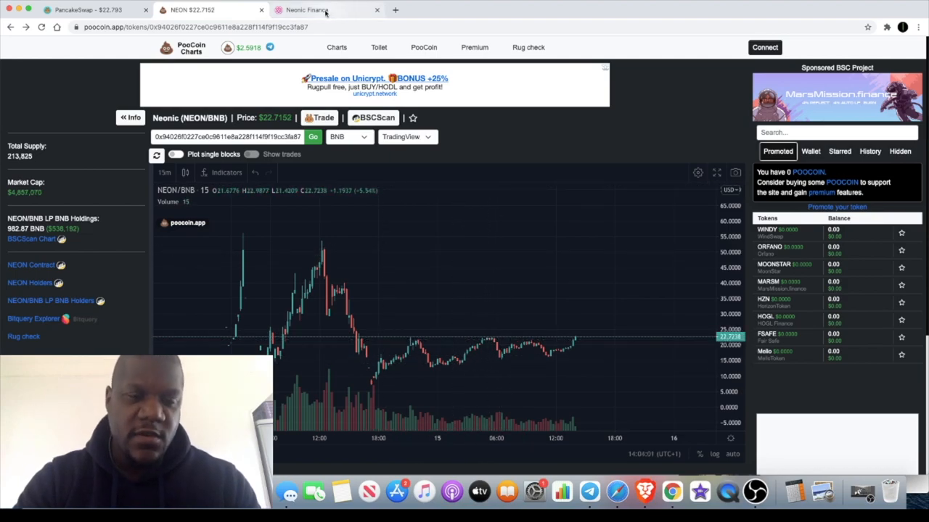
{"action": "left_click", "coordinate": [306, 9]}
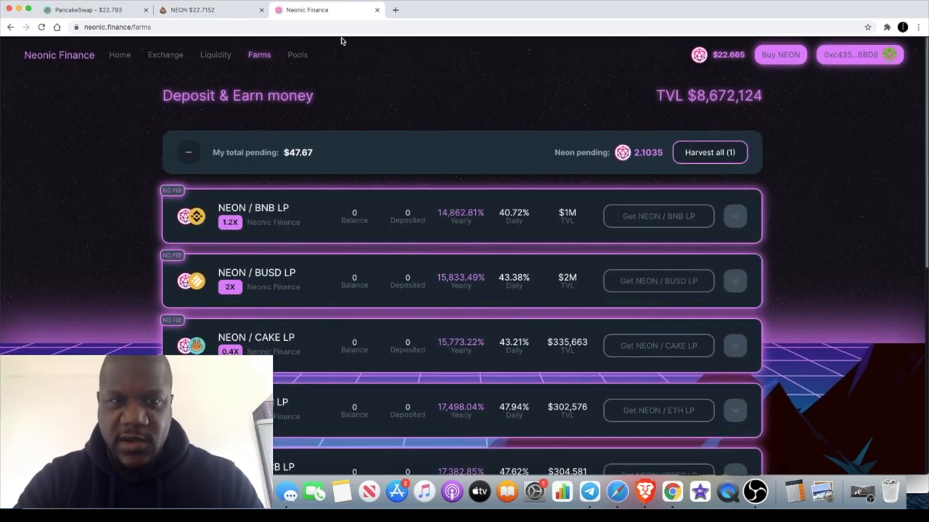
{"action": "left_click", "coordinate": [296, 55]}
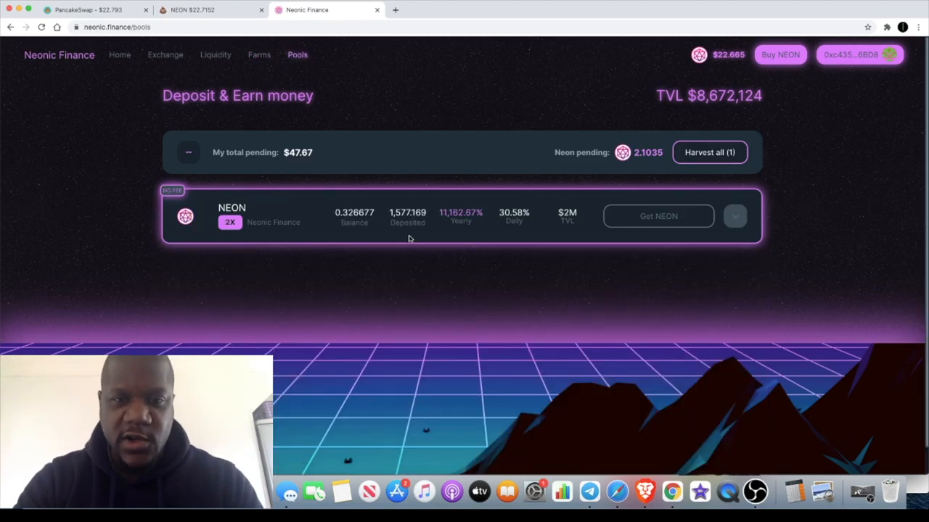
{"action": "mouse_move", "coordinate": [404, 185]}
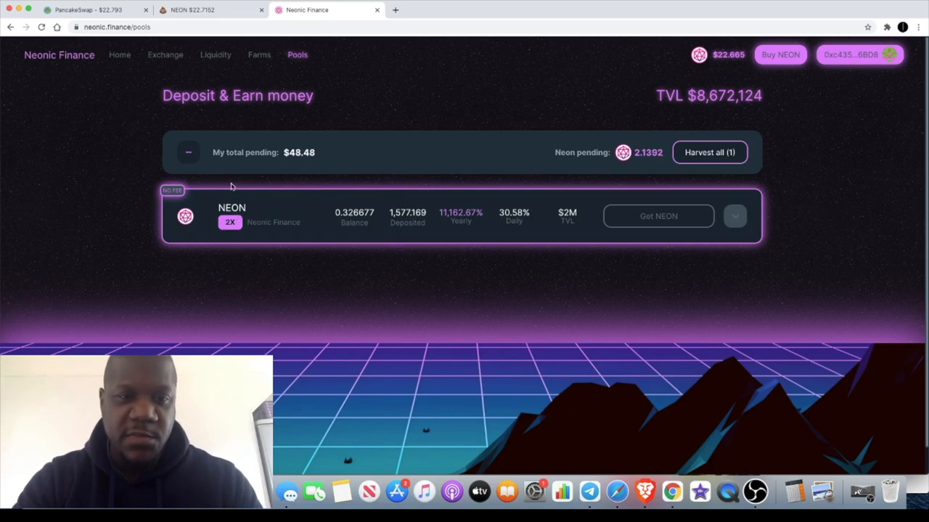
{"action": "mouse_move", "coordinate": [467, 230]}
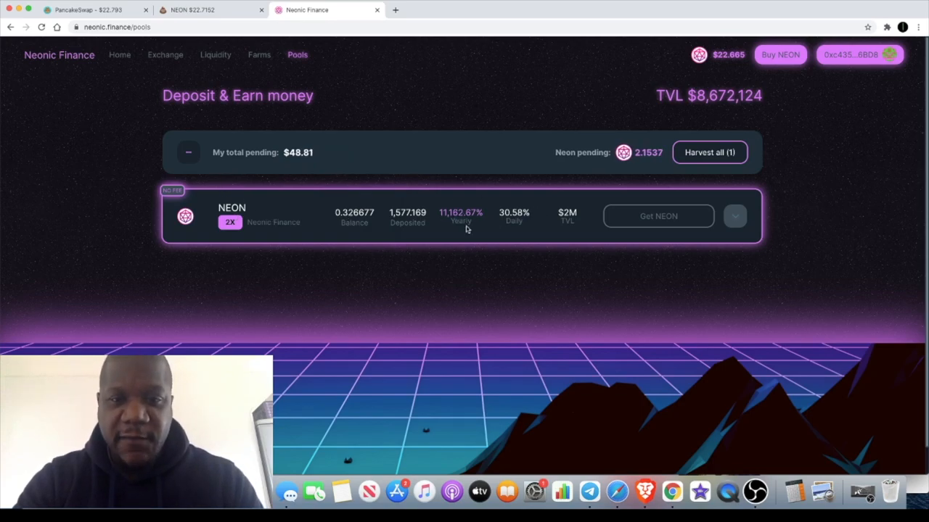
{"action": "mouse_move", "coordinate": [450, 230]}
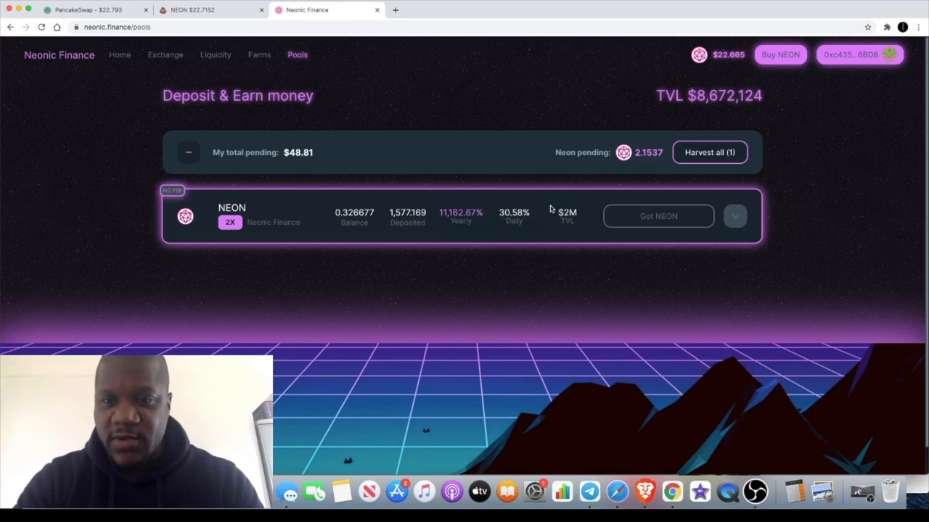
{"action": "mouse_move", "coordinate": [662, 119]}
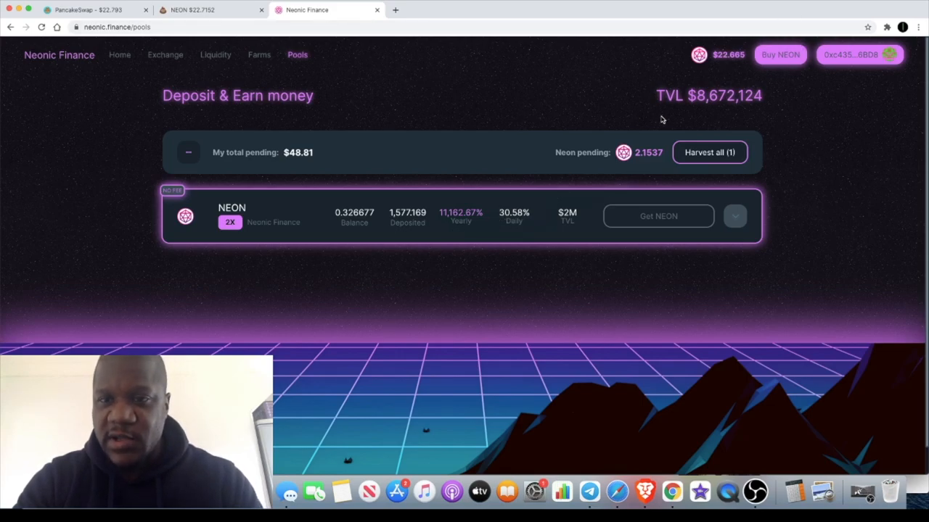
{"action": "mouse_move", "coordinate": [789, 128]}
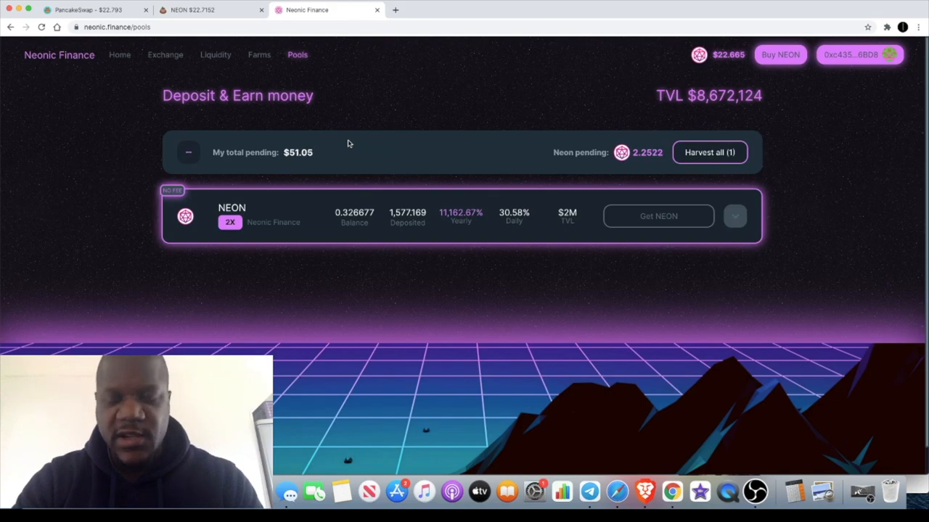
{"action": "mouse_move", "coordinate": [423, 99]}
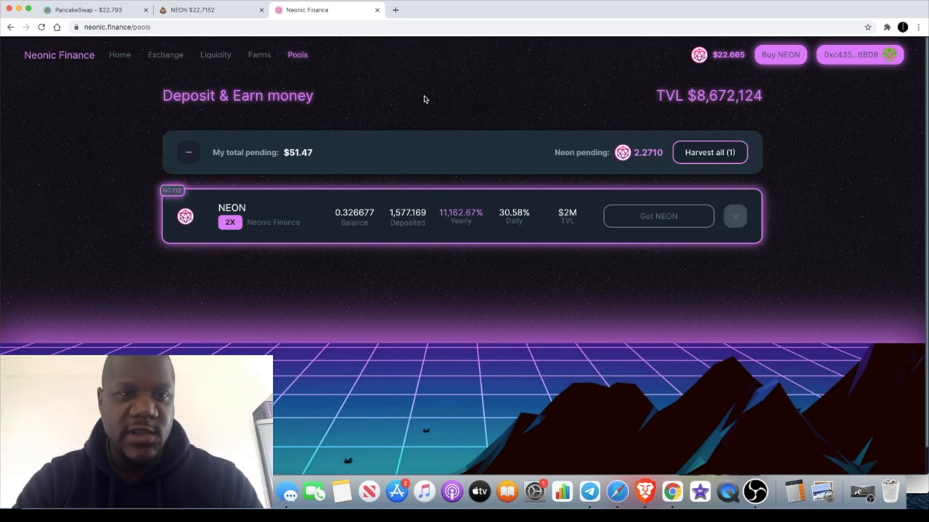
{"action": "mouse_move", "coordinate": [693, 107]}
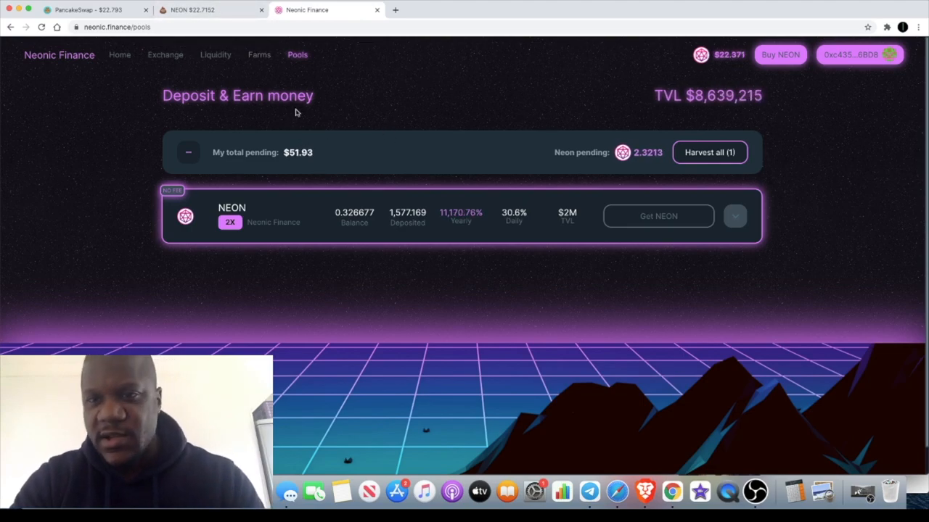
Step: Bring the PooCoin NEON/BNB chart back in front, NEON trading around $22.73
{"action": "left_click", "coordinate": [210, 9]}
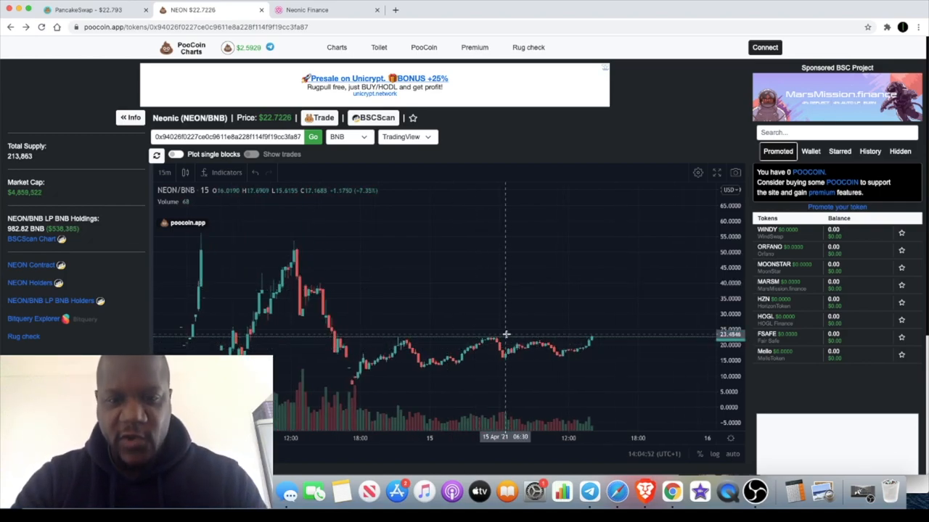
{"action": "mouse_move", "coordinate": [598, 340]}
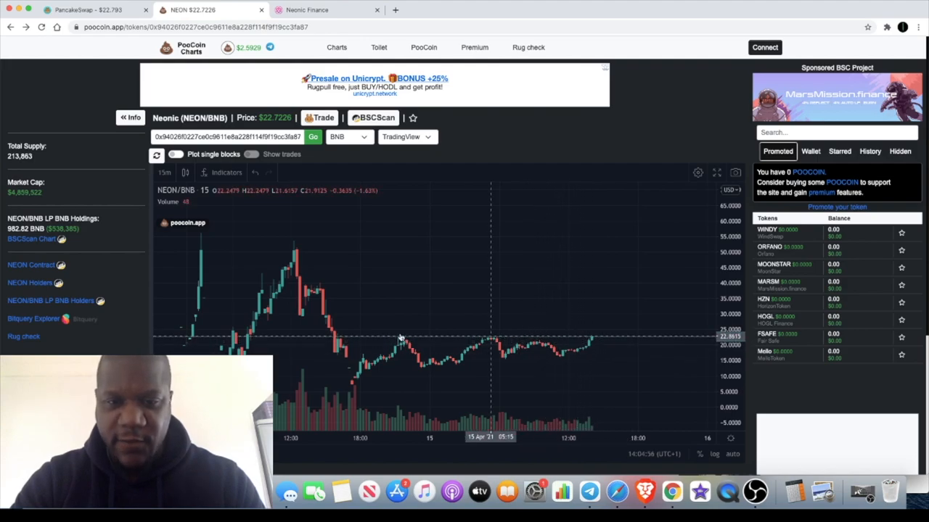
{"action": "mouse_move", "coordinate": [505, 341]}
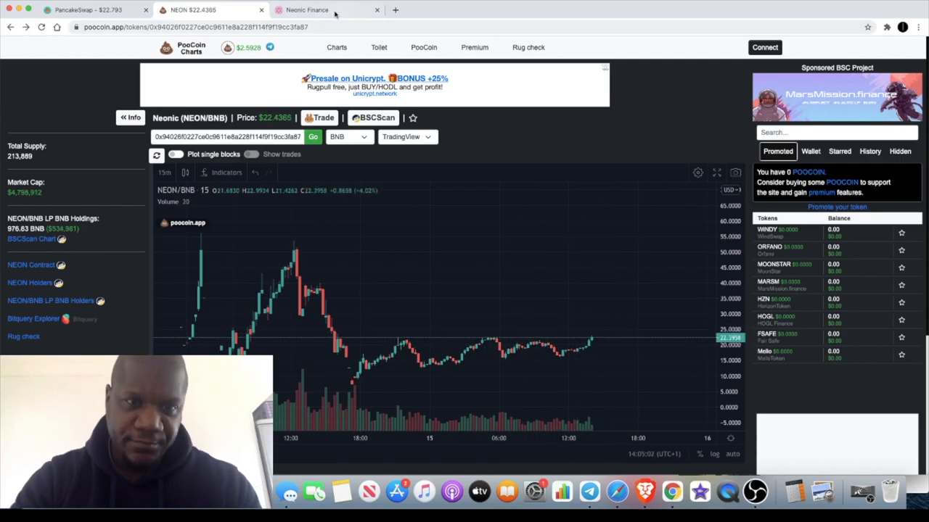
Step: Expand the NEON pool's staked and pending NEON details, then return to the PooCoin NEON chart
{"action": "left_click", "coordinate": [307, 8]}
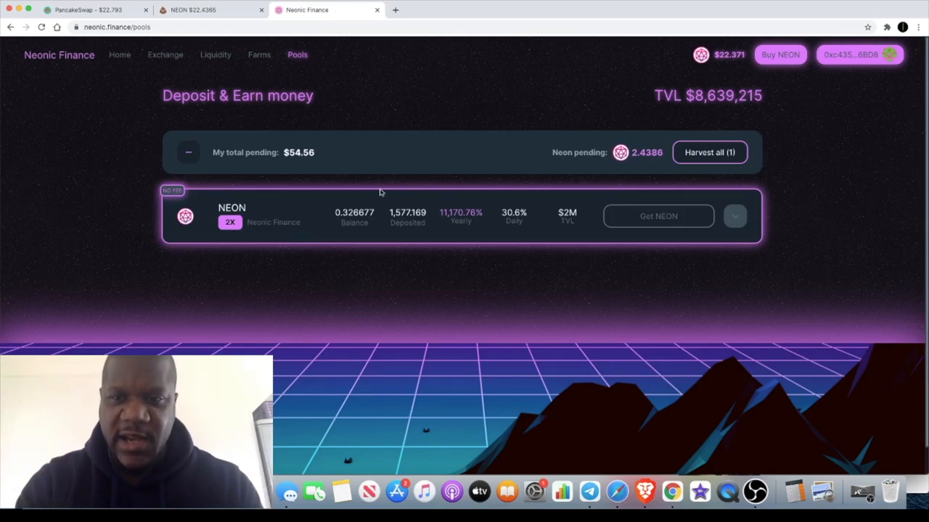
{"action": "mouse_move", "coordinate": [758, 238]}
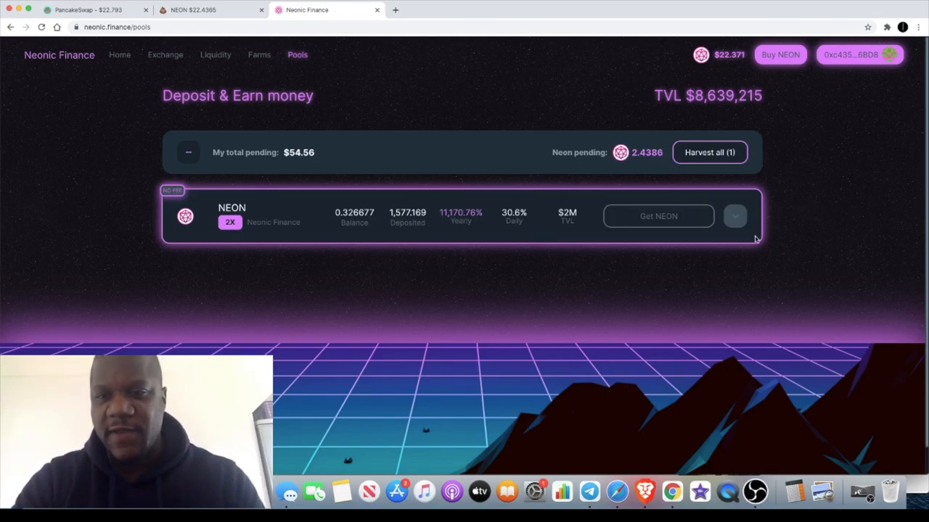
{"action": "left_click", "coordinate": [734, 215]}
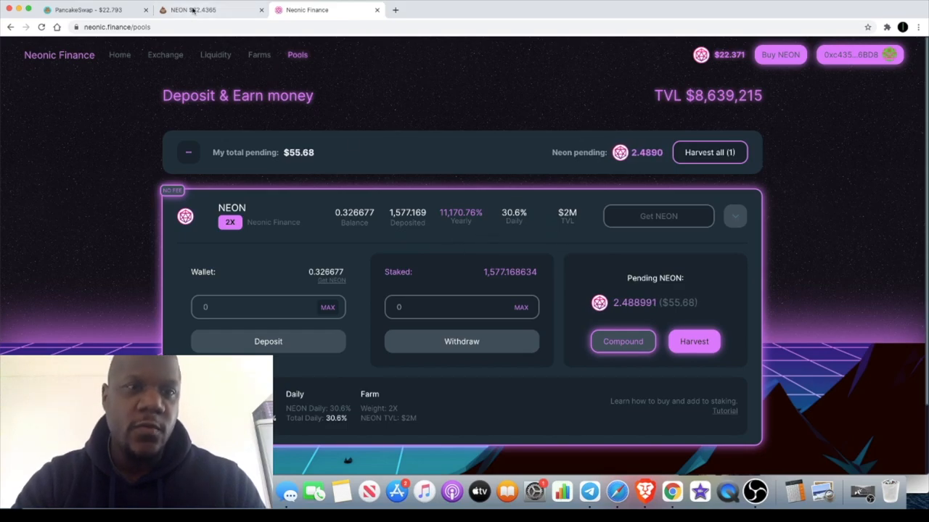
{"action": "left_click", "coordinate": [210, 9]}
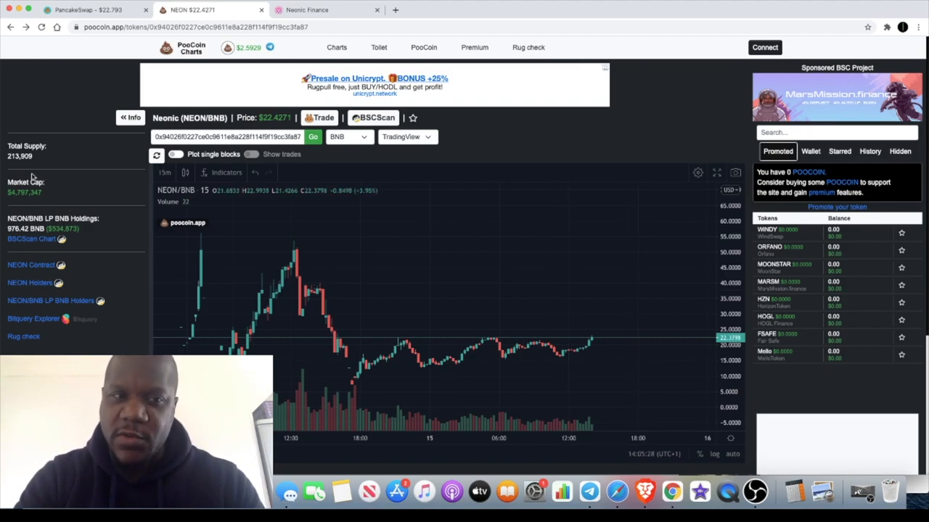
{"action": "mouse_move", "coordinate": [476, 322]}
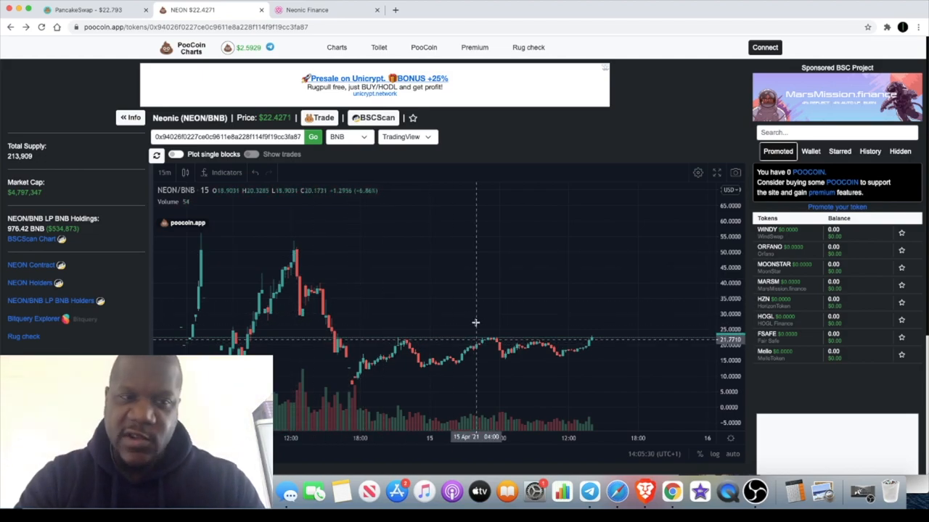
{"action": "mouse_move", "coordinate": [510, 316]}
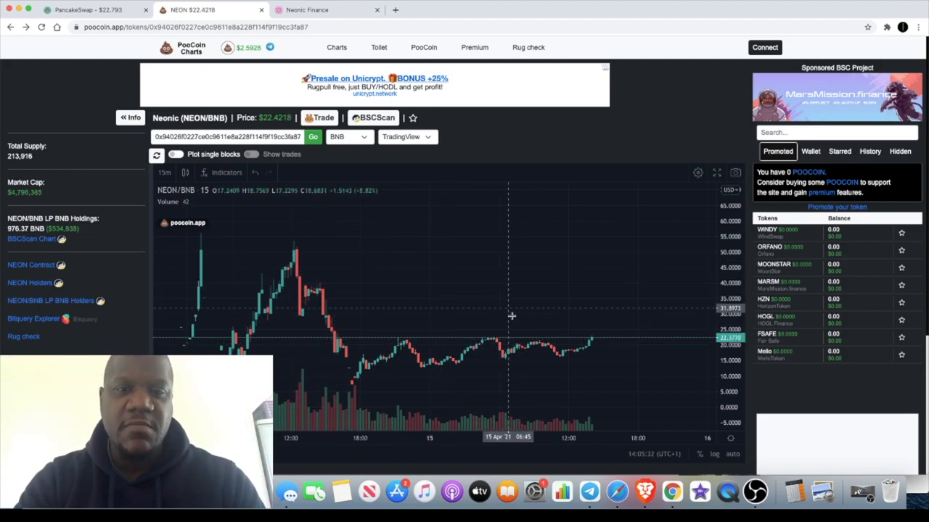